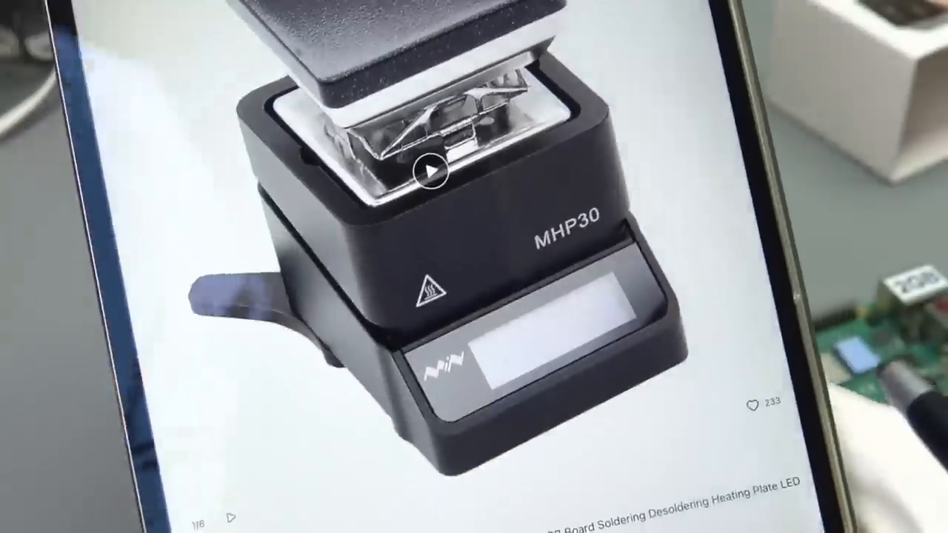
scroll(down, 3)
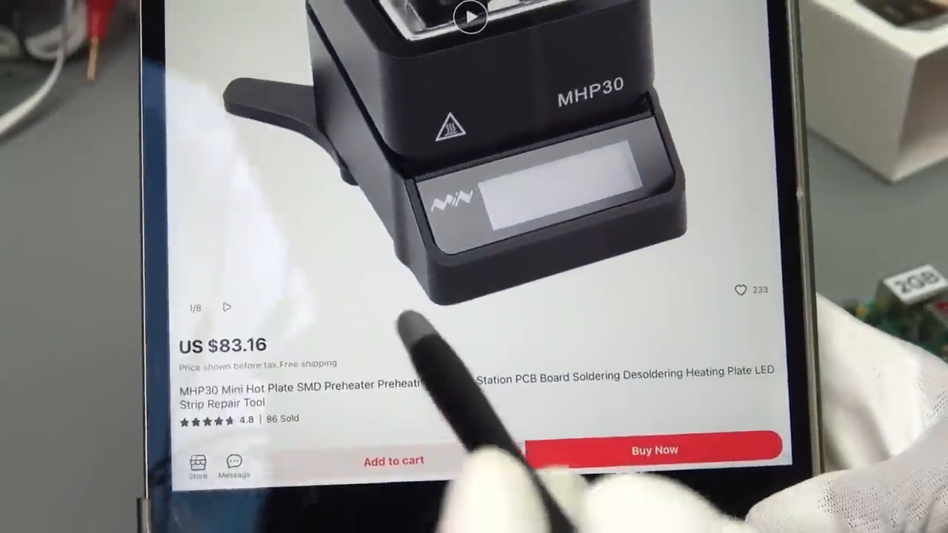
scroll(down, 3)
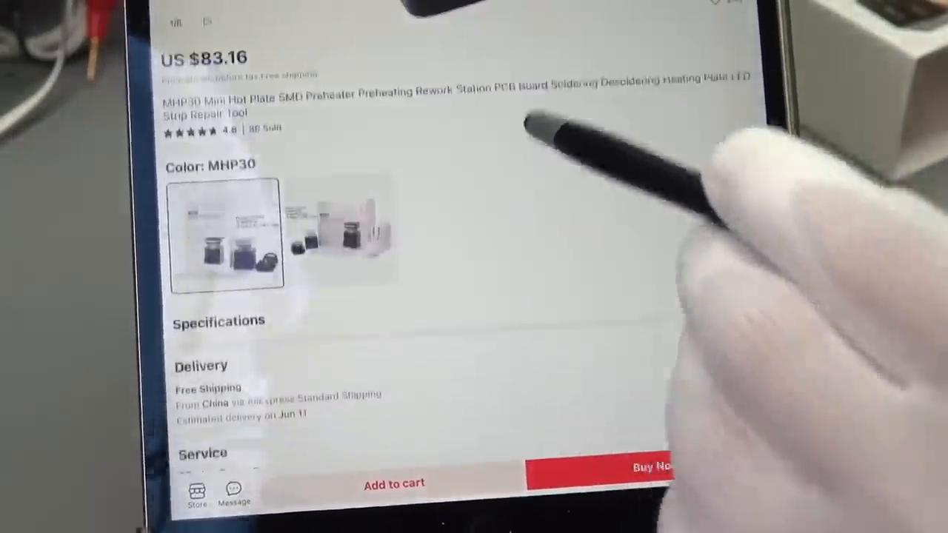
scroll(down, 3)
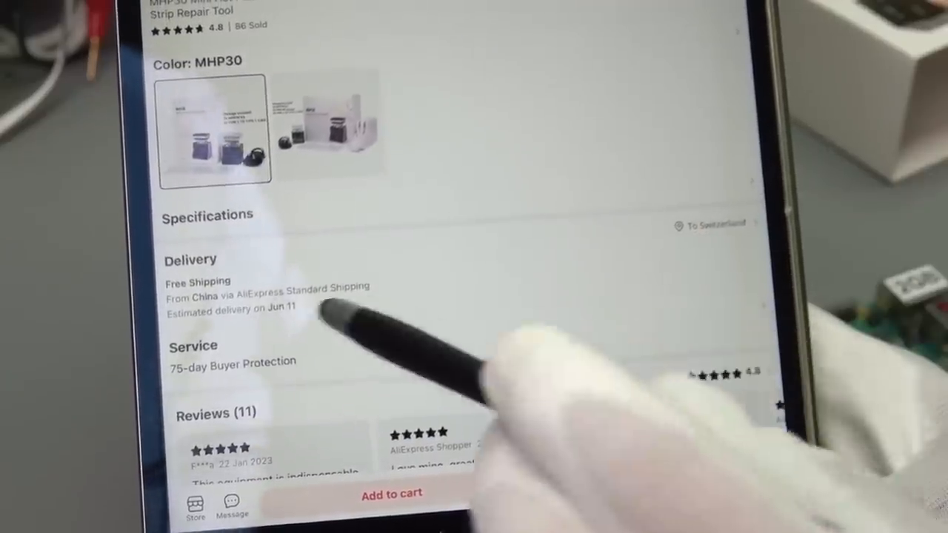